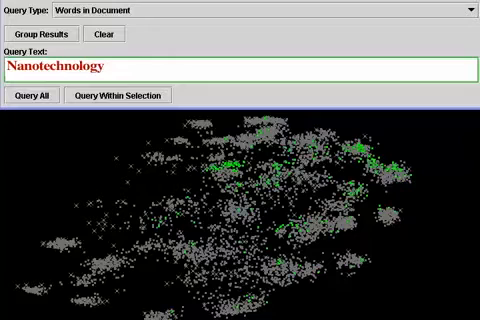
type("Biomedical Instrumentation")
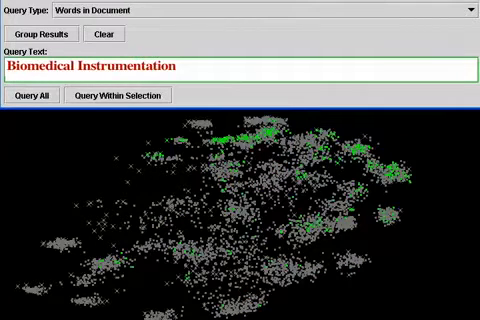
type("Advanced Materials")
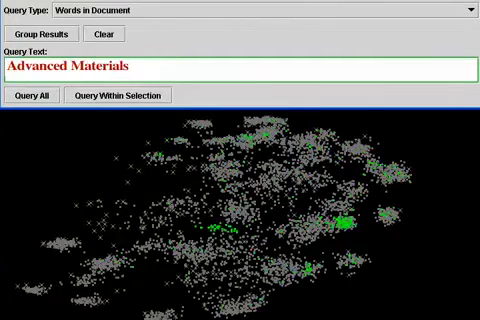